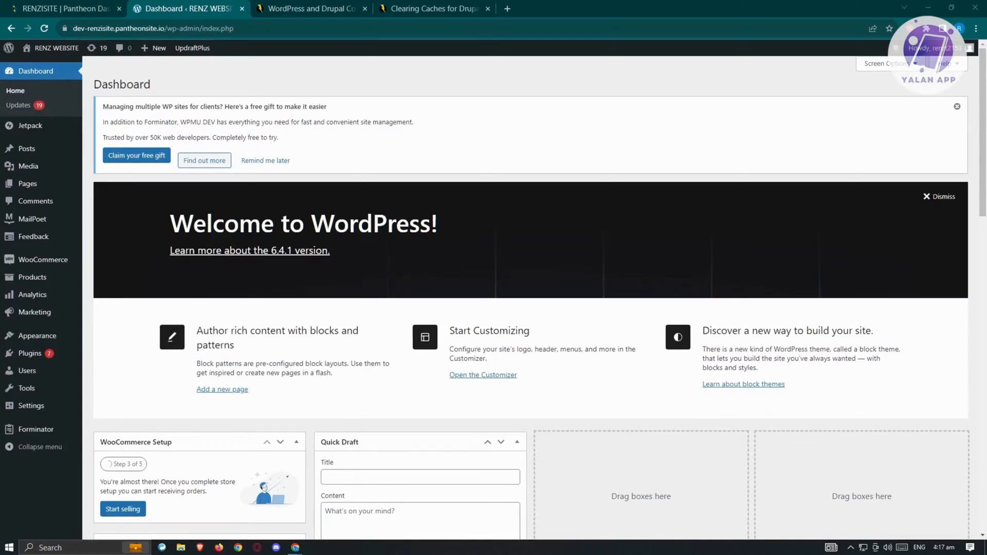
{"action": "mouse_move", "coordinate": [389, 393]}
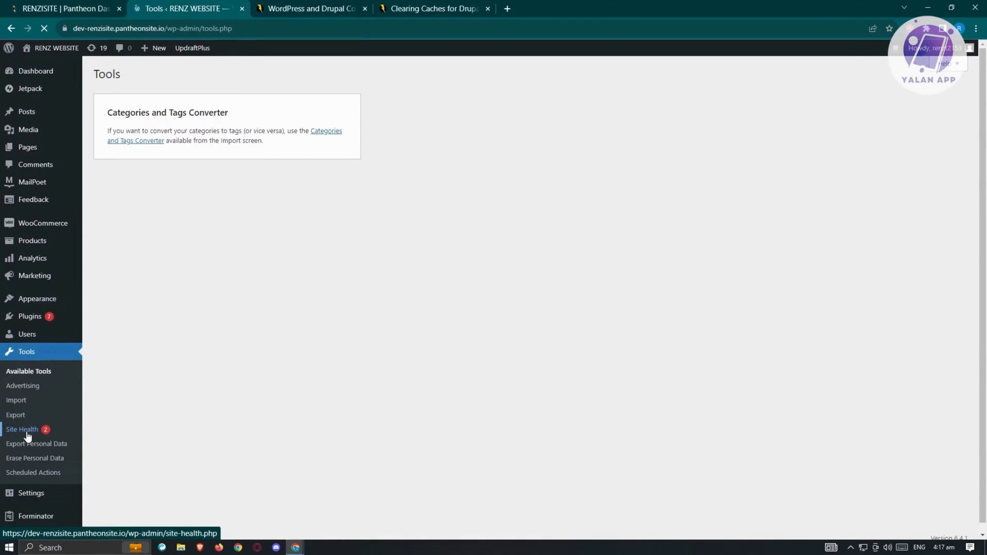
Load the Site Health report (2 critical, 3 recommended), then switch to the Pantheon dashboard.
{"action": "left_click", "coordinate": [21, 430]}
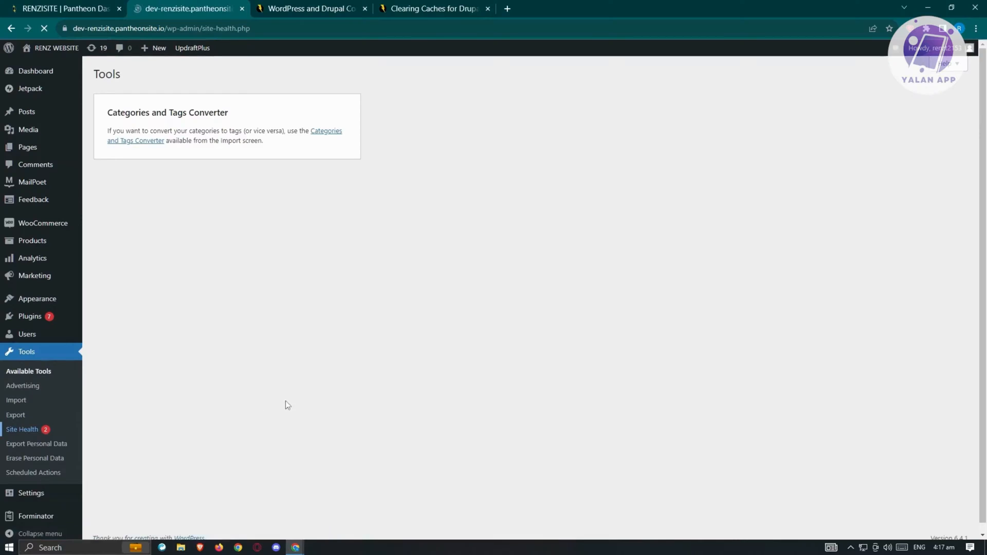
{"action": "left_click", "coordinate": [21, 430]}
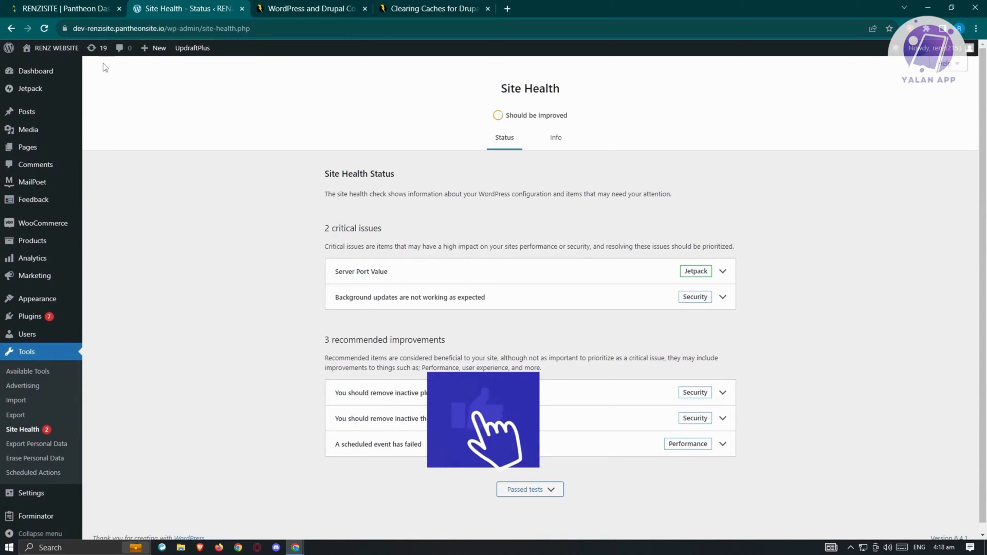
{"action": "left_click", "coordinate": [62, 8]}
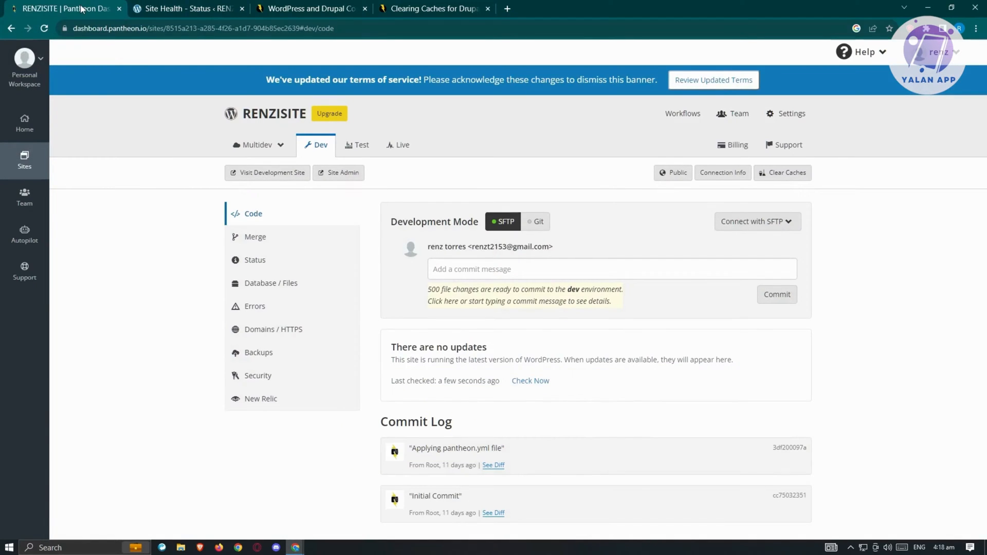
{"action": "mouse_move", "coordinate": [161, 283]}
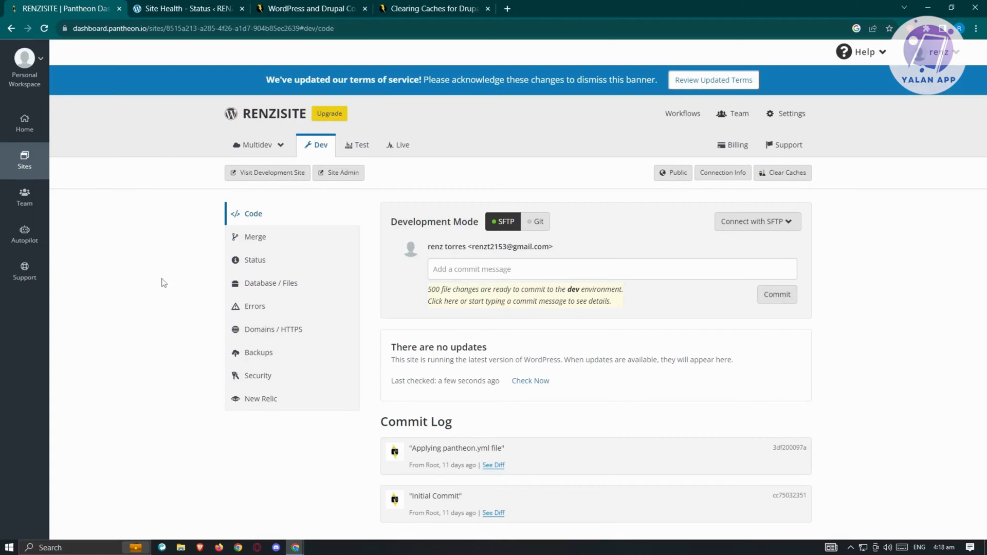
{"action": "mouse_move", "coordinate": [151, 288]}
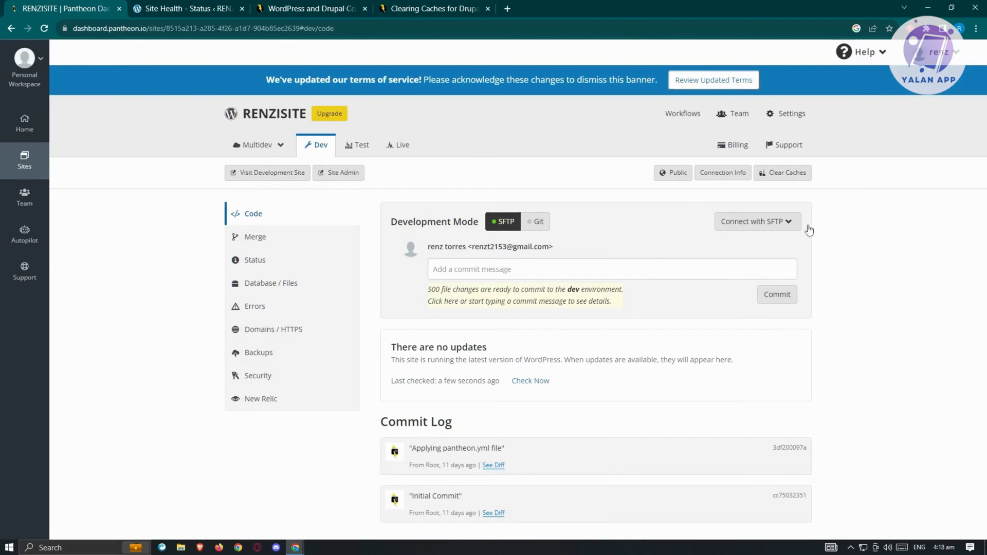
{"action": "mouse_move", "coordinate": [441, 178]}
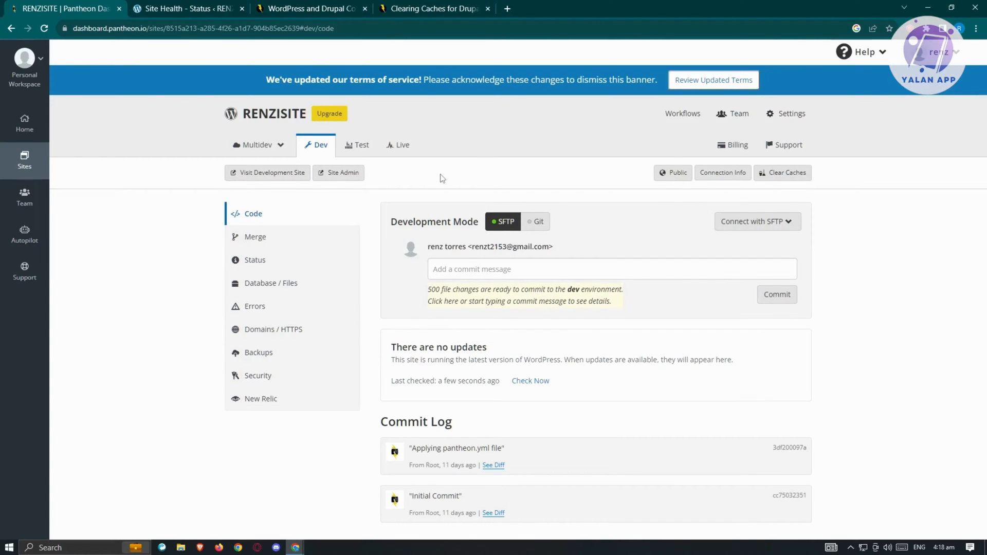
{"action": "mouse_move", "coordinate": [428, 200]}
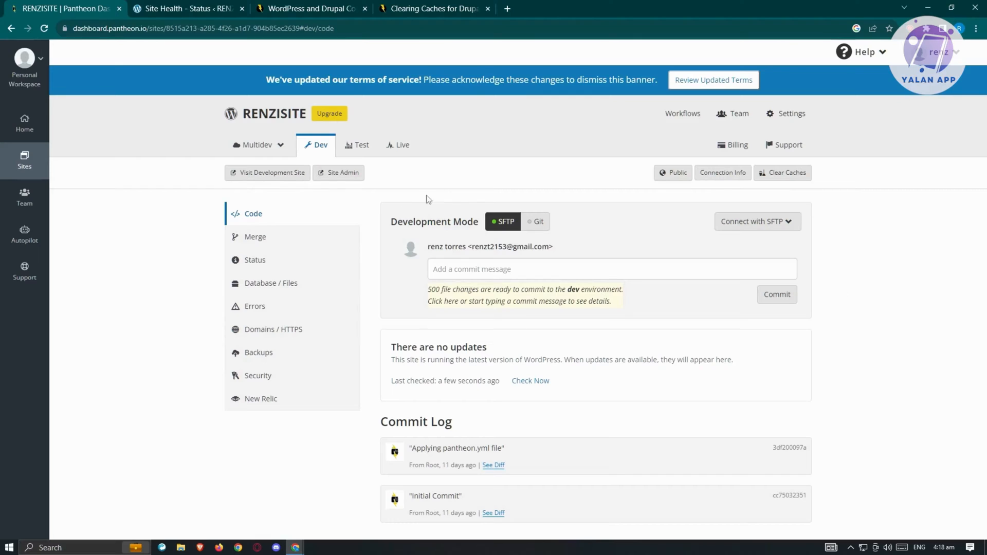
{"action": "mouse_move", "coordinate": [758, 223]}
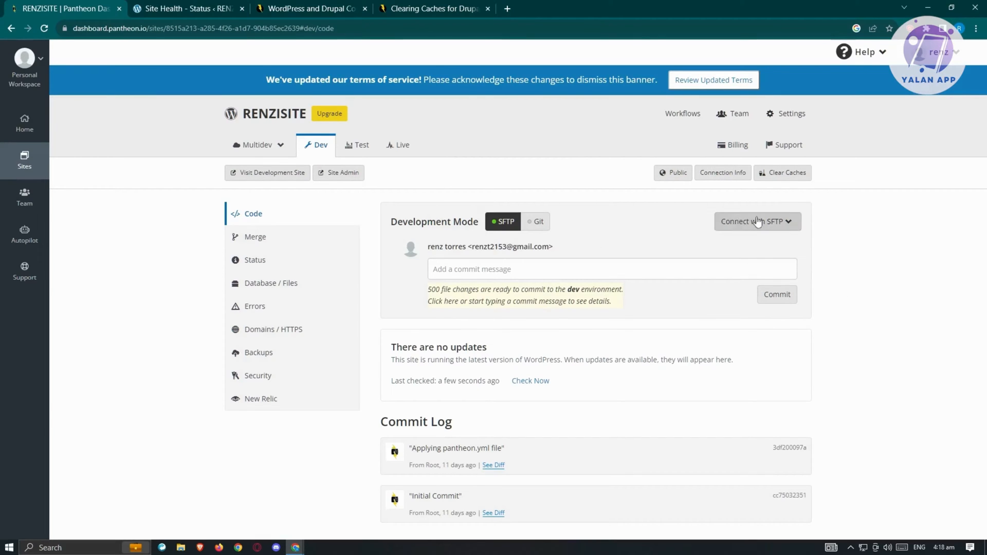
{"action": "mouse_move", "coordinate": [711, 215]}
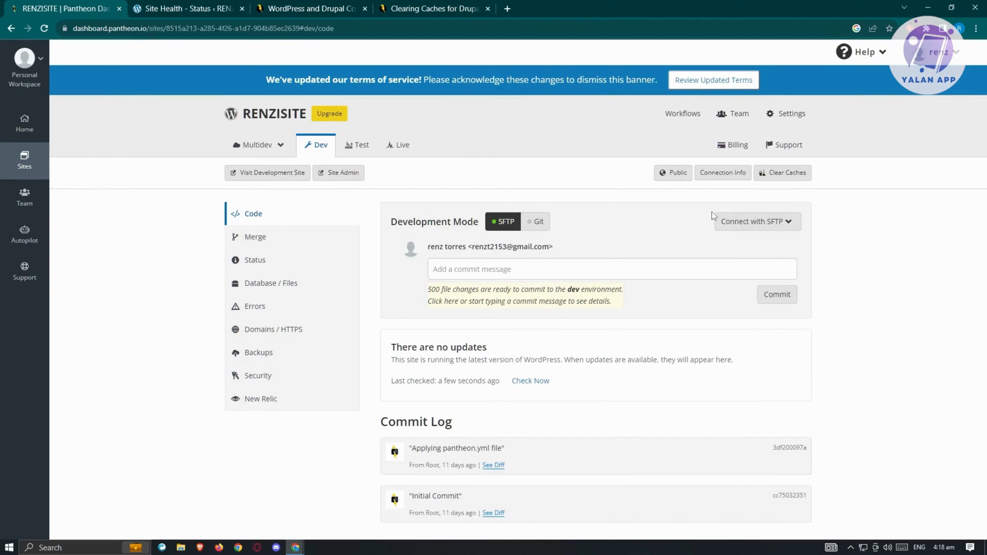
{"action": "mouse_move", "coordinate": [741, 198]}
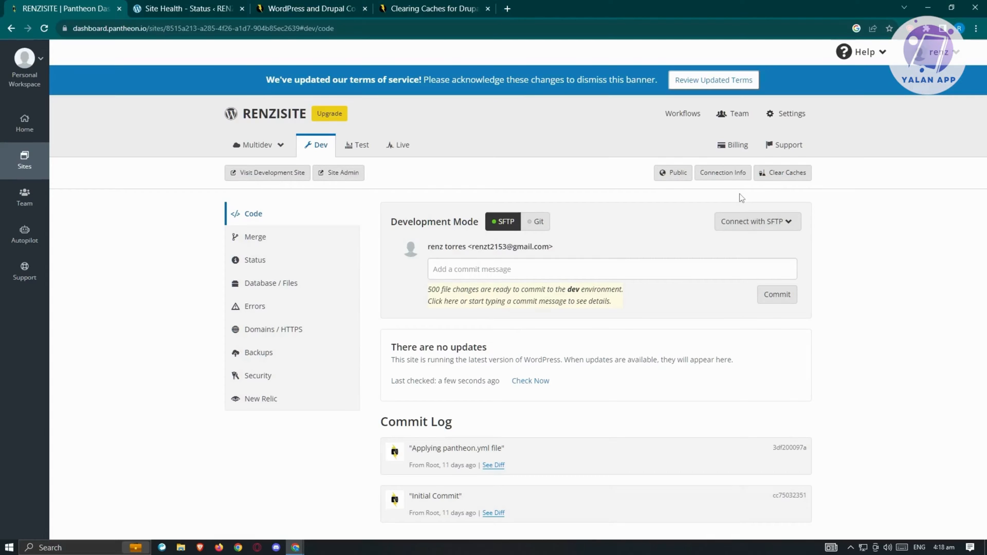
{"action": "mouse_move", "coordinate": [747, 213]}
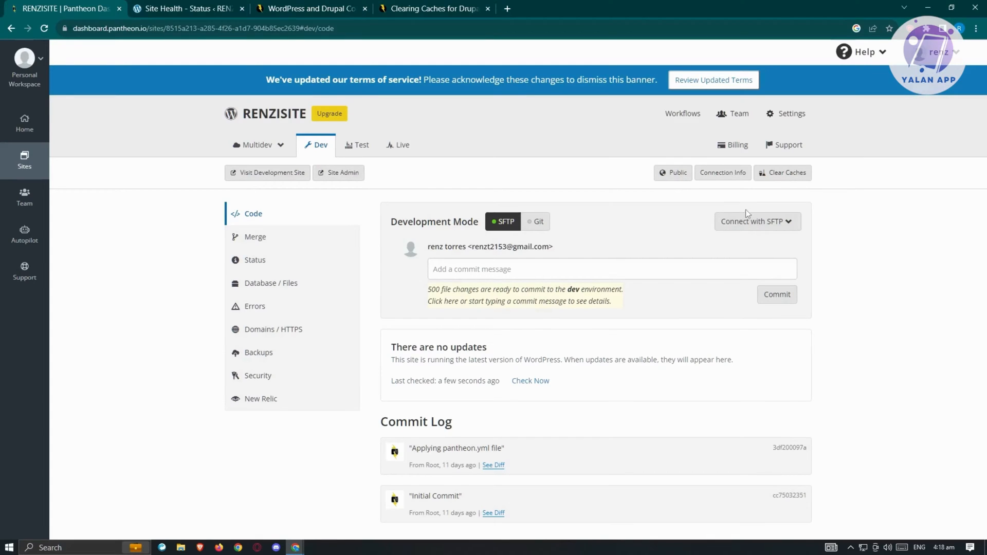
{"action": "mouse_move", "coordinate": [725, 202]}
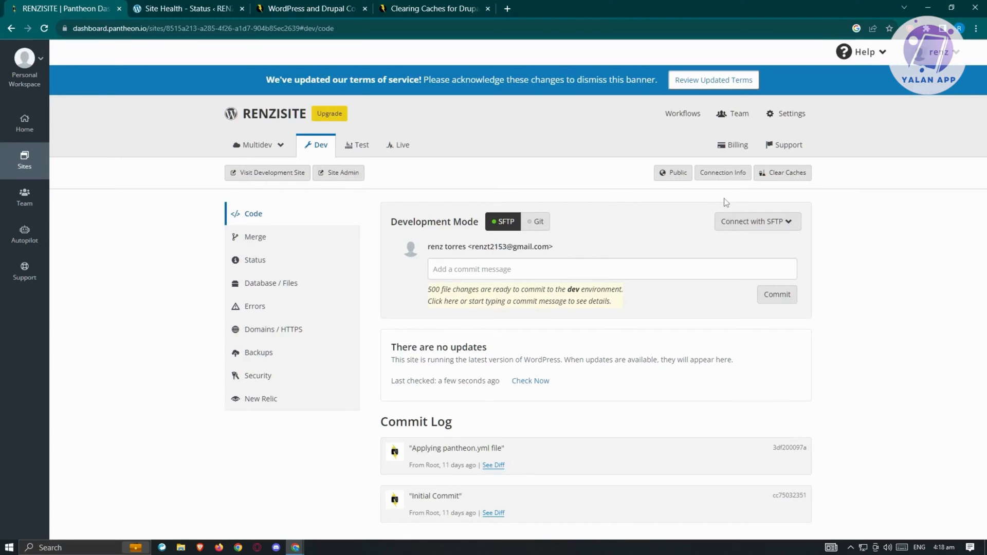
{"action": "mouse_move", "coordinate": [592, 236]}
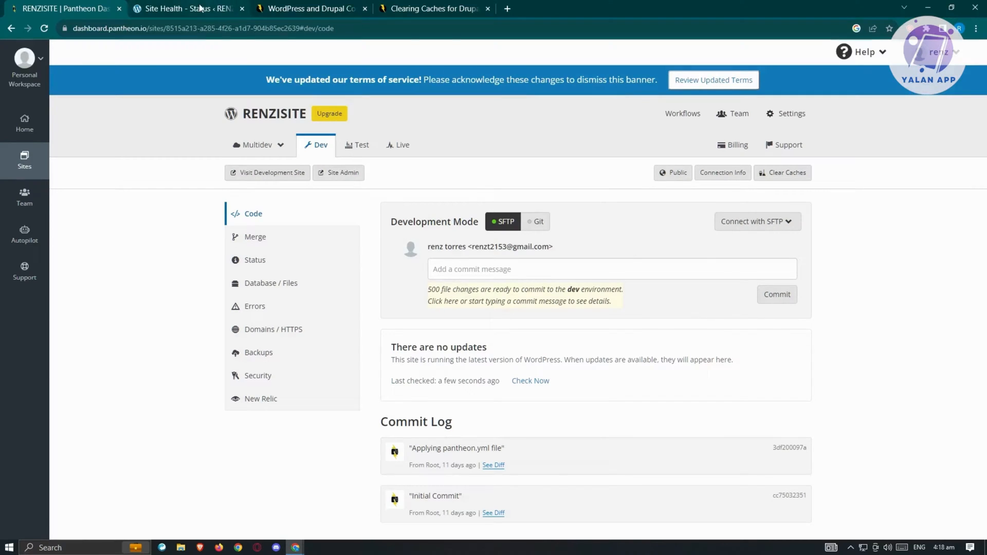
Return to WordPress admin and show the Installed Plugins list of 15 plugins.
{"action": "left_click", "coordinate": [186, 8]}
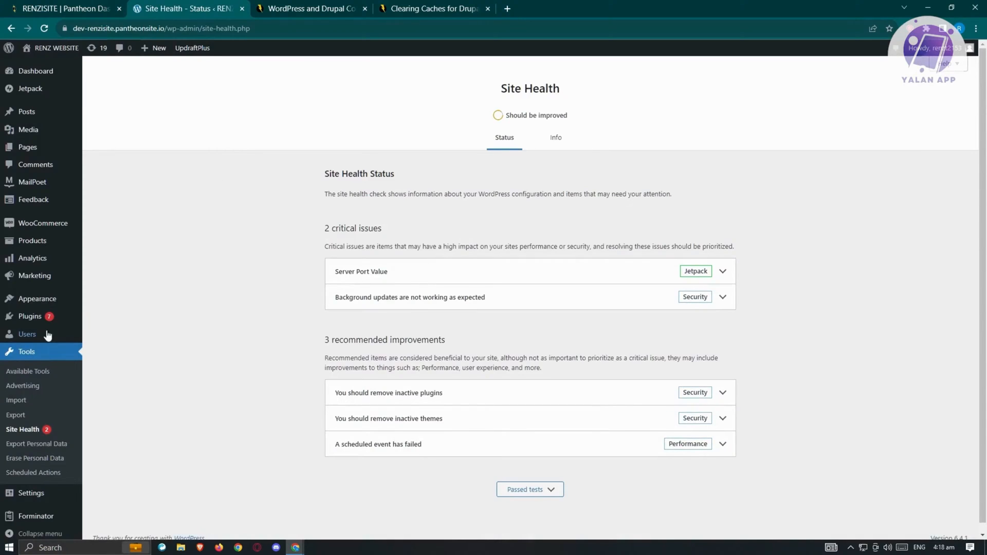
{"action": "mouse_move", "coordinate": [296, 391]}
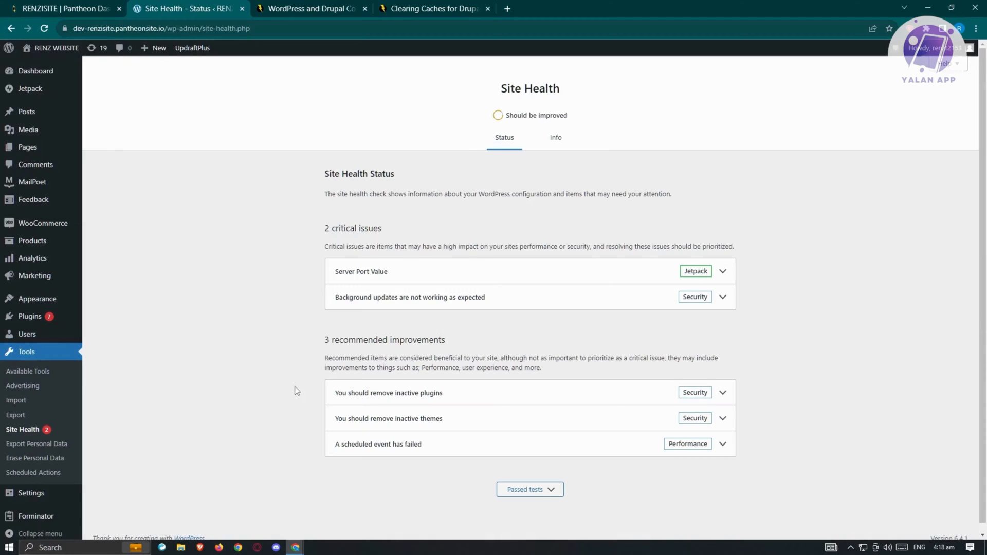
{"action": "mouse_move", "coordinate": [263, 380]}
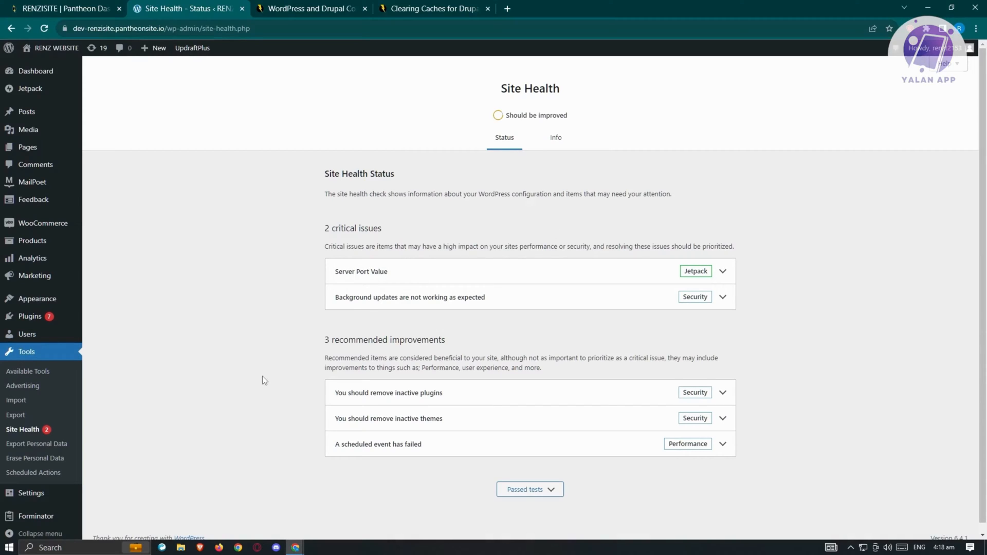
{"action": "mouse_move", "coordinate": [99, 377]}
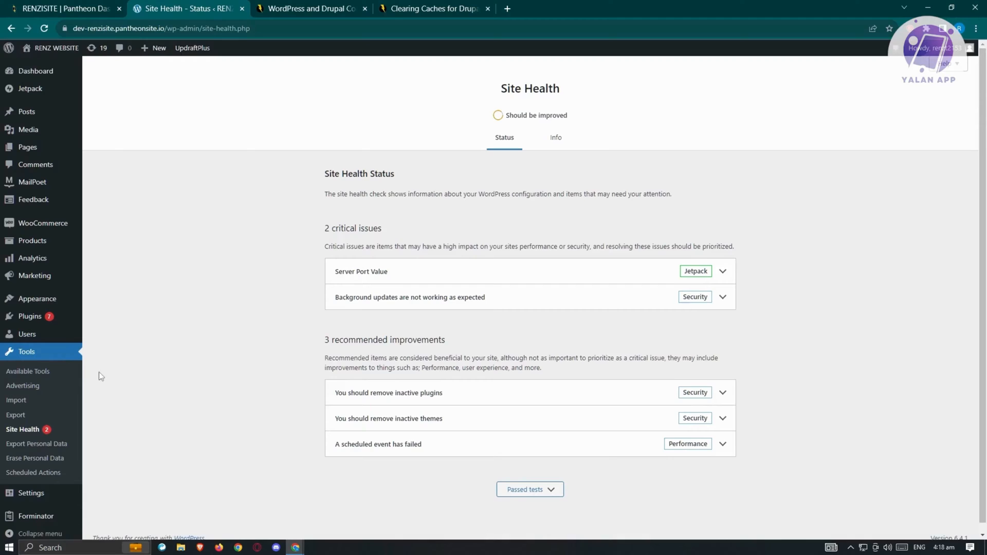
{"action": "mouse_move", "coordinate": [36, 507]}
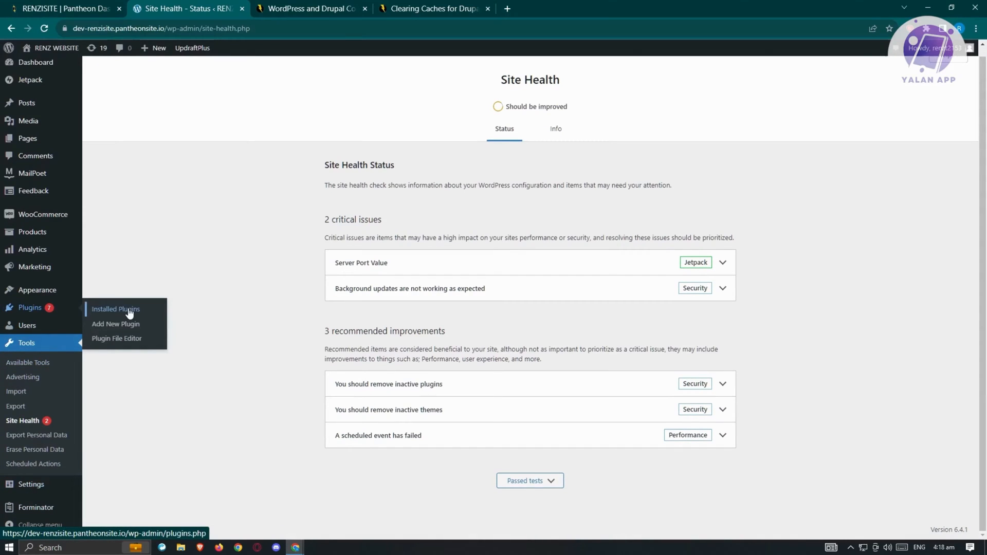
{"action": "left_click", "coordinate": [115, 308]}
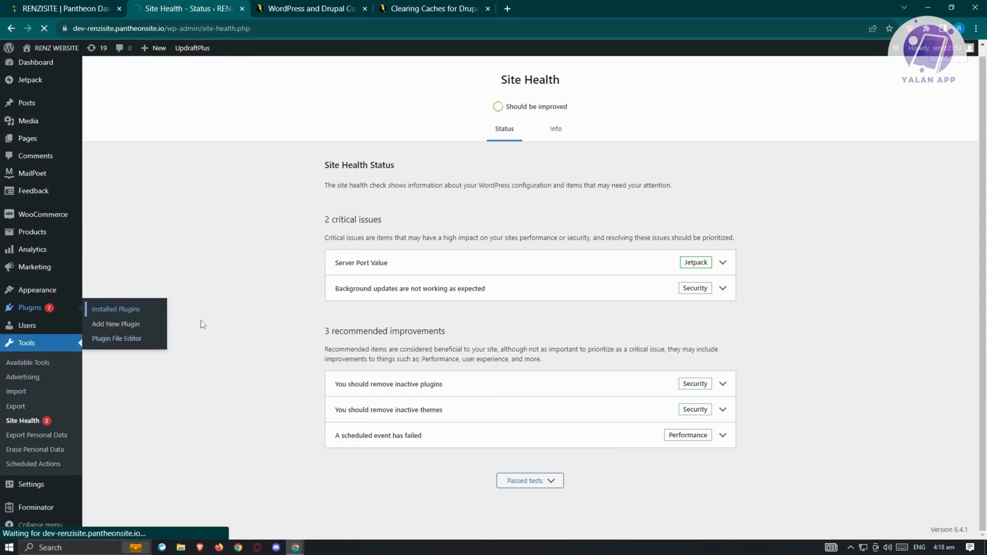
{"action": "left_click", "coordinate": [116, 309]}
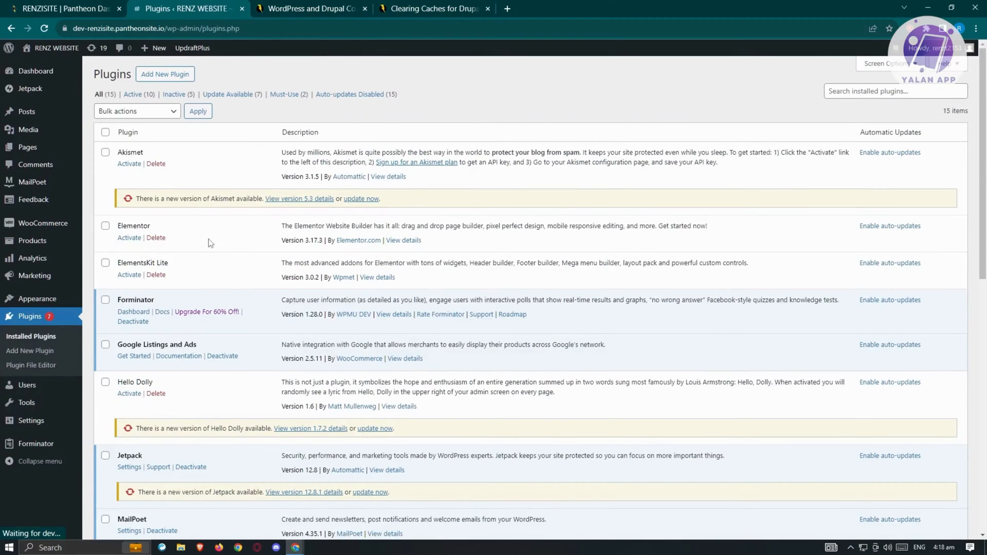
{"action": "mouse_move", "coordinate": [302, 380]}
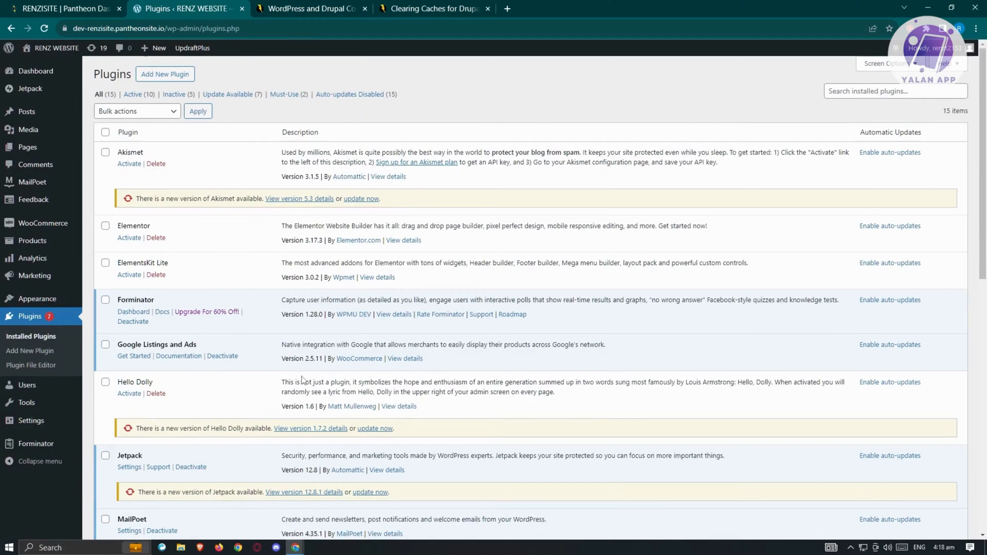
{"action": "mouse_move", "coordinate": [234, 462]}
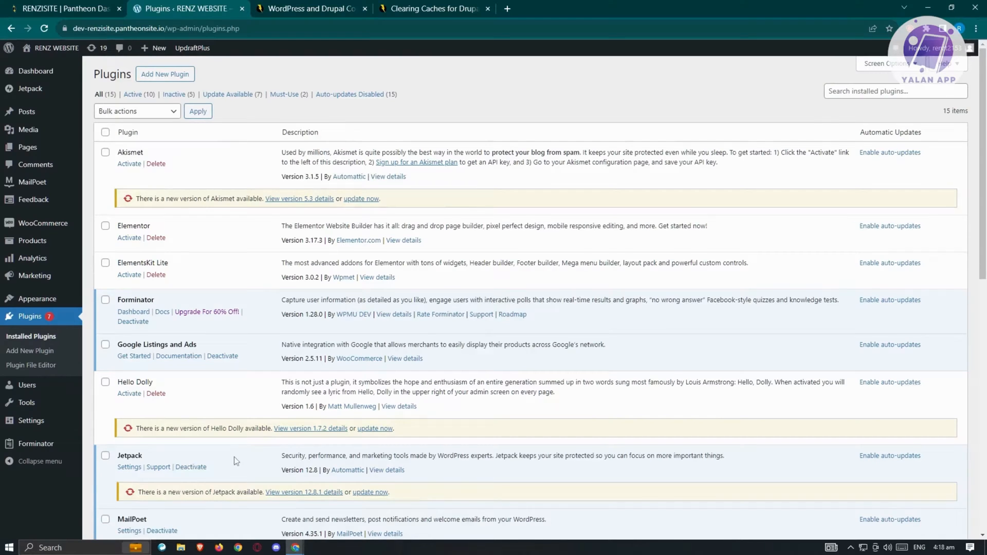
{"action": "scroll", "scroll_direction": "down", "scroll_amount": 3}
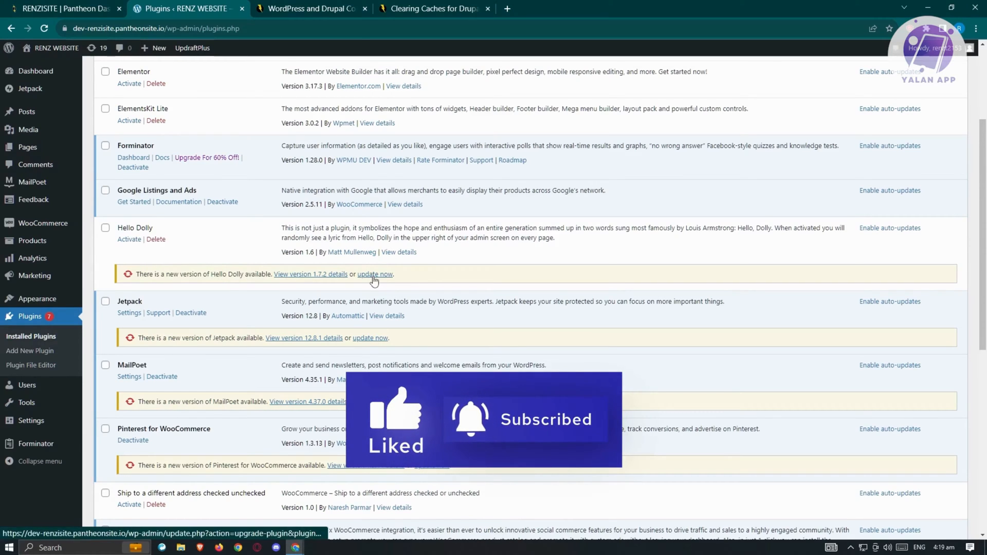
{"action": "scroll", "scroll_direction": "down", "scroll_amount": 3}
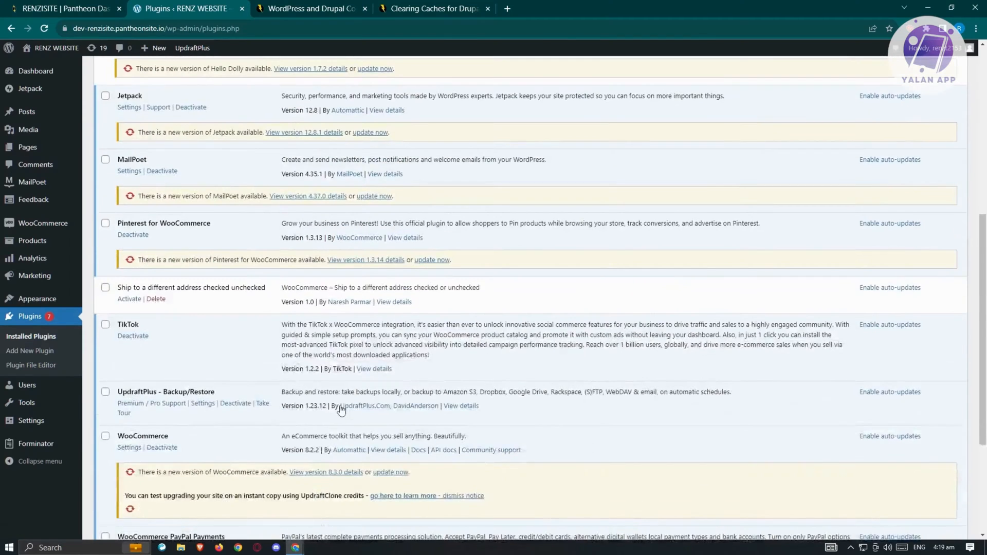
{"action": "scroll", "scroll_direction": "down", "scroll_amount": 3}
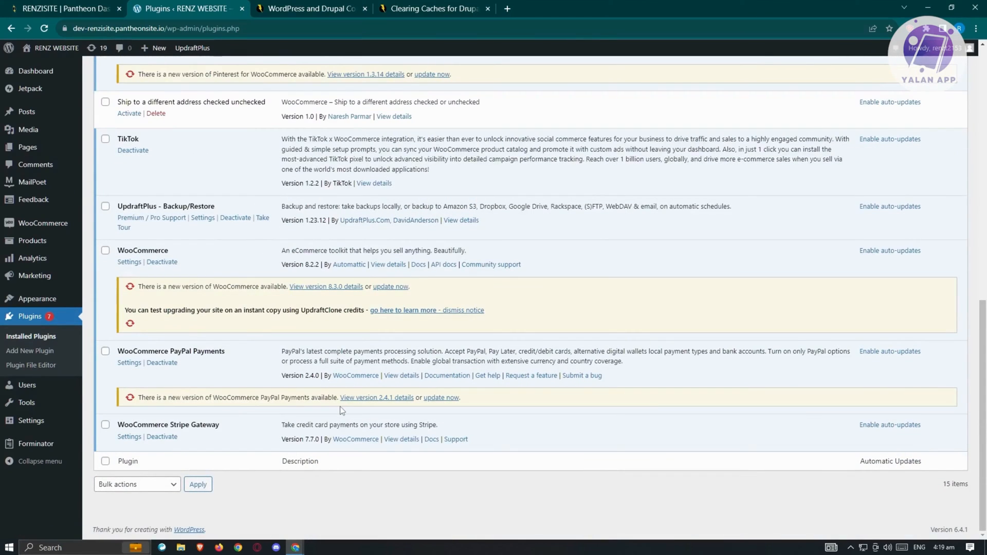
{"action": "mouse_move", "coordinate": [401, 375]}
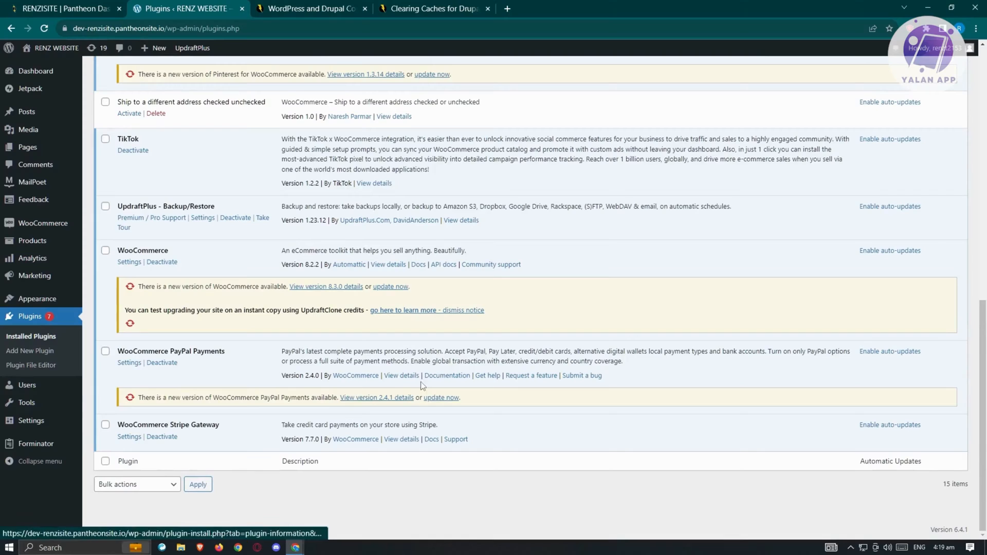
{"action": "mouse_move", "coordinate": [457, 354]}
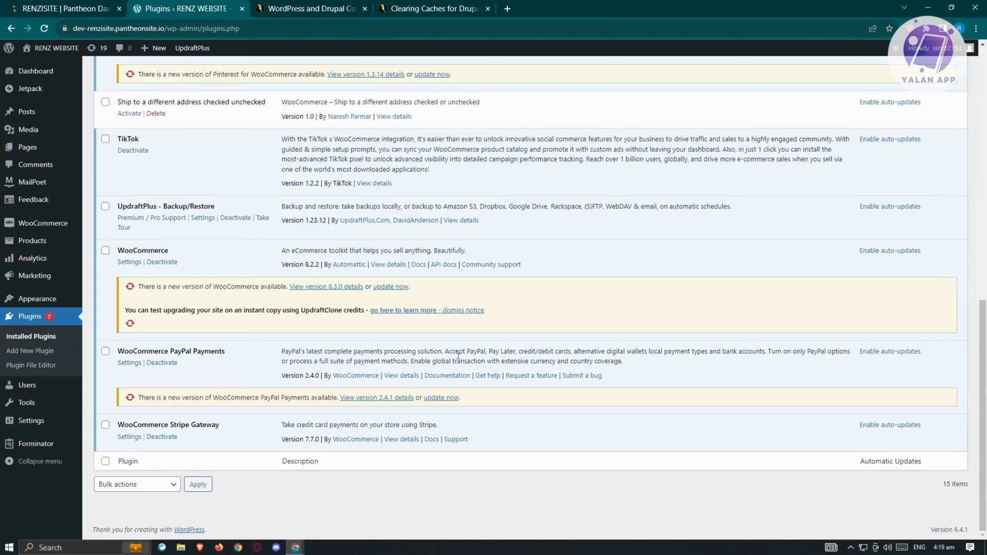
{"action": "mouse_move", "coordinate": [526, 234]}
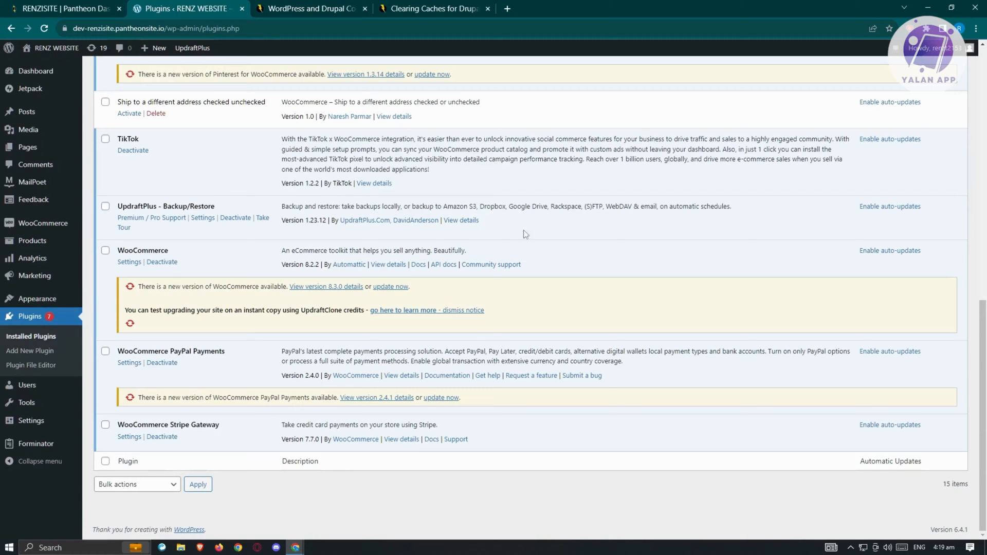
{"action": "mouse_move", "coordinate": [281, 303]}
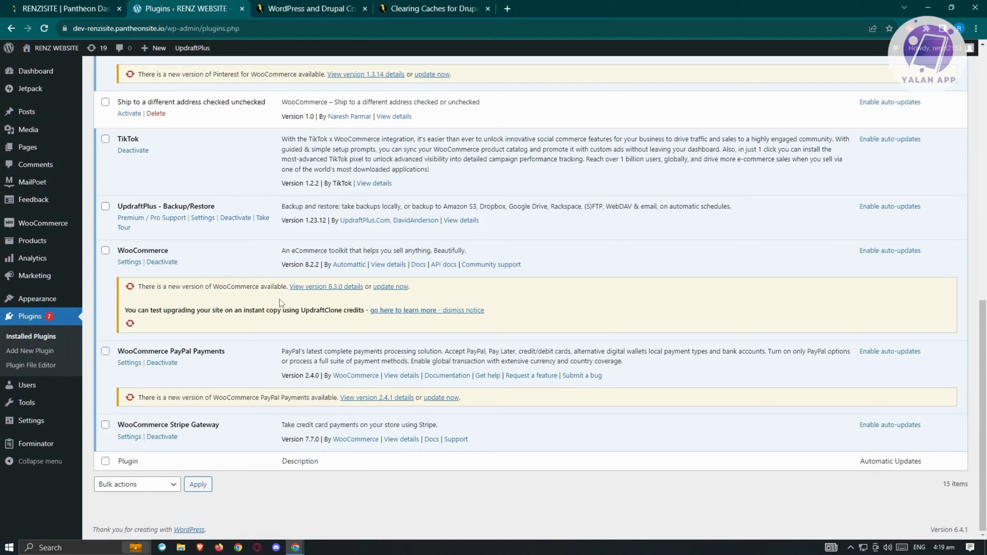
{"action": "mouse_move", "coordinate": [176, 383]}
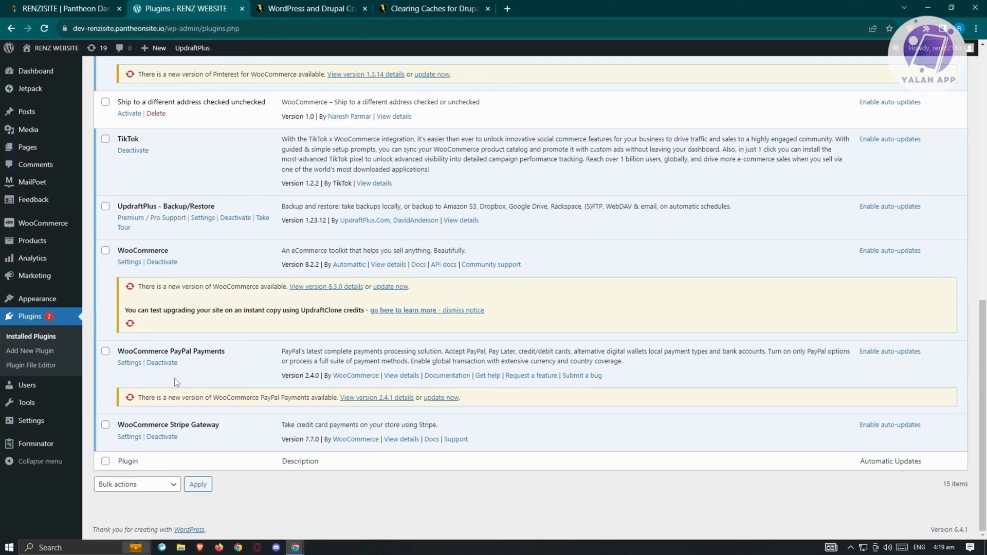
{"action": "mouse_move", "coordinate": [288, 262]}
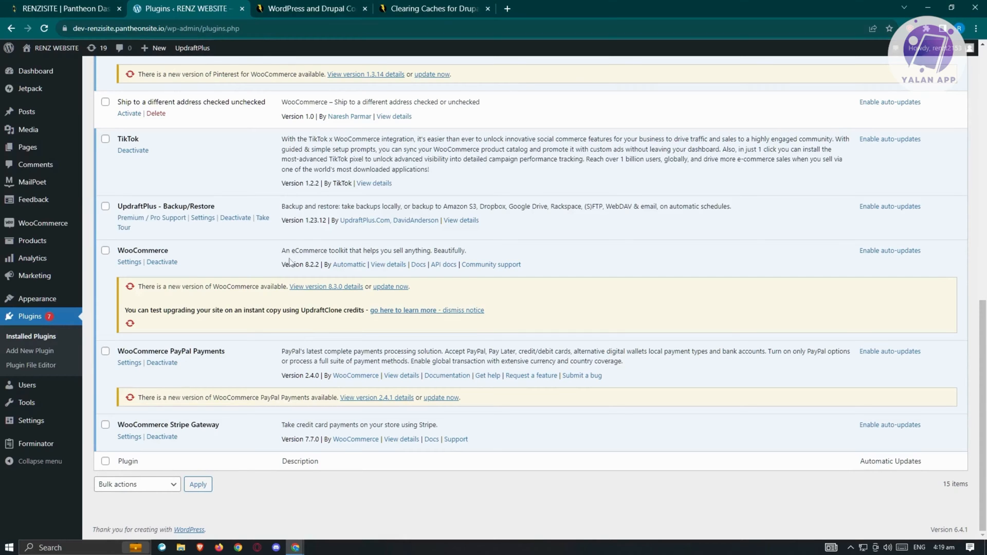
{"action": "scroll", "scroll_direction": "up", "scroll_amount": 3}
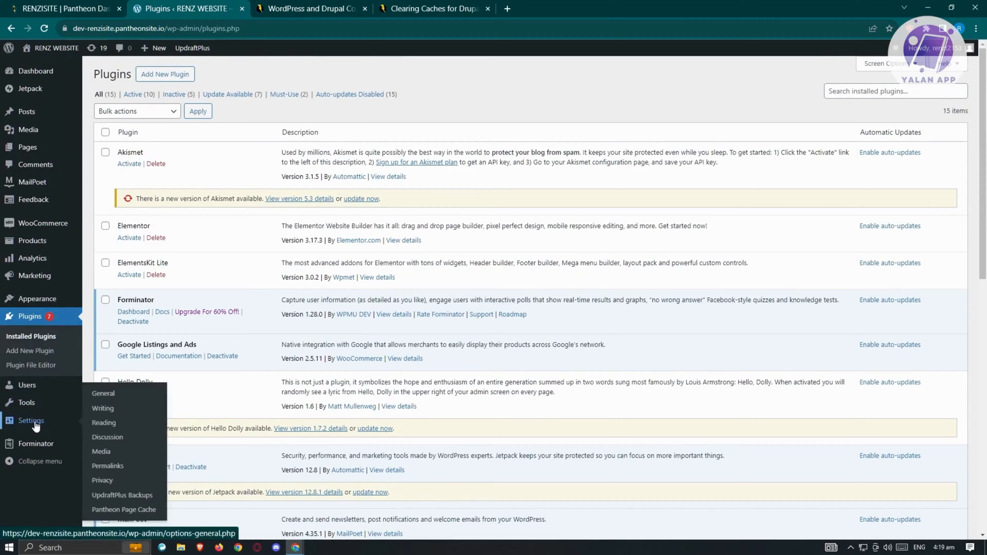
Clear the entire site cache from Settings > Pantheon Page Cache.
{"action": "left_click", "coordinate": [103, 394]}
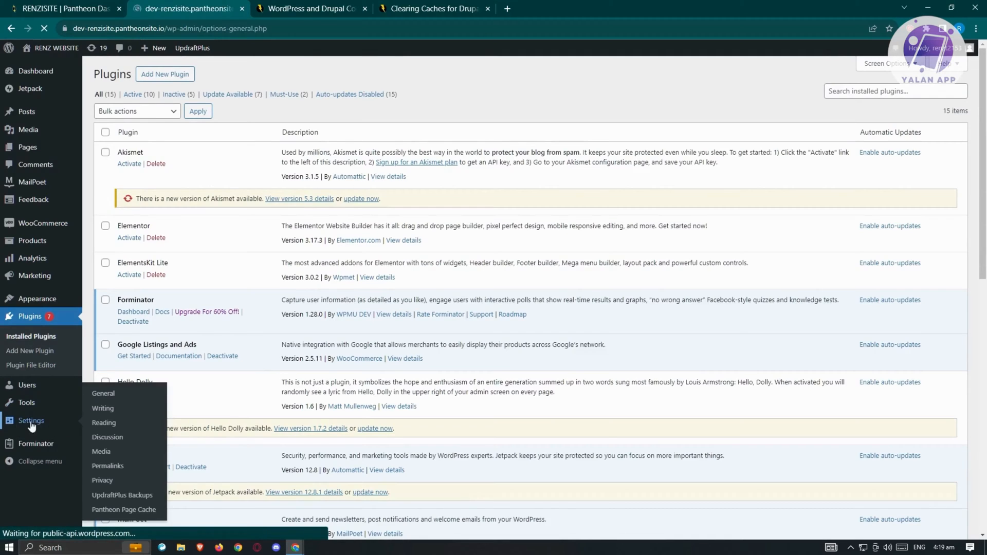
{"action": "left_click", "coordinate": [103, 393]}
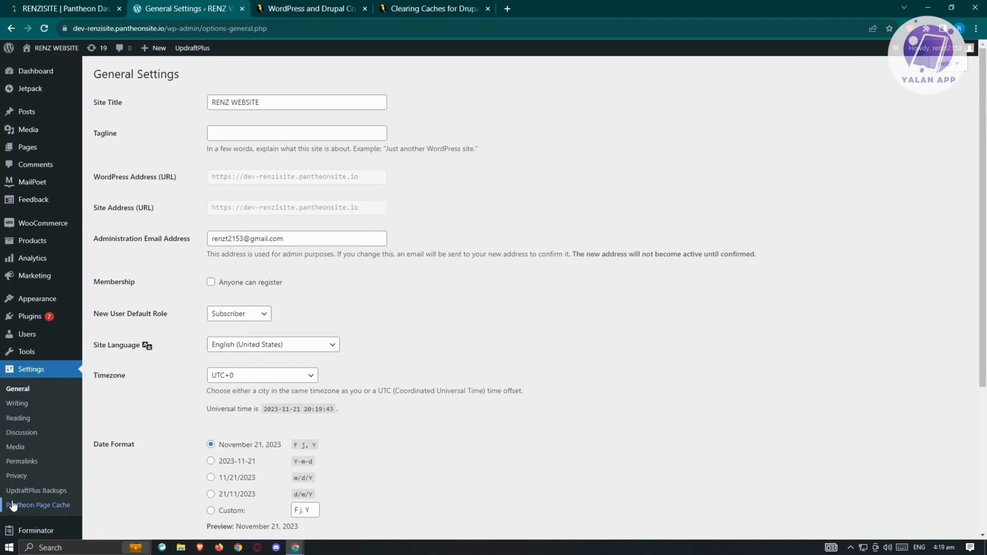
{"action": "left_click", "coordinate": [38, 505]}
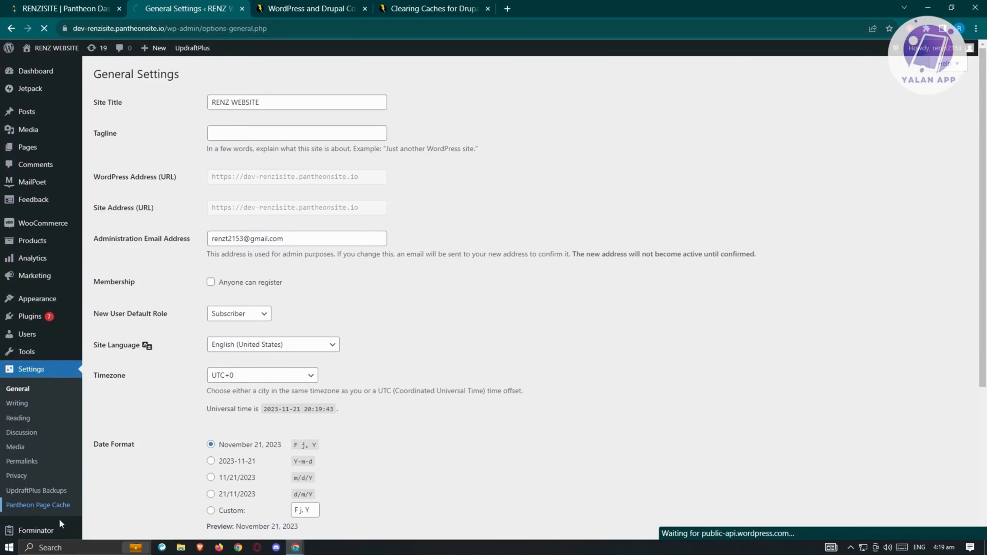
{"action": "left_click", "coordinate": [38, 504]}
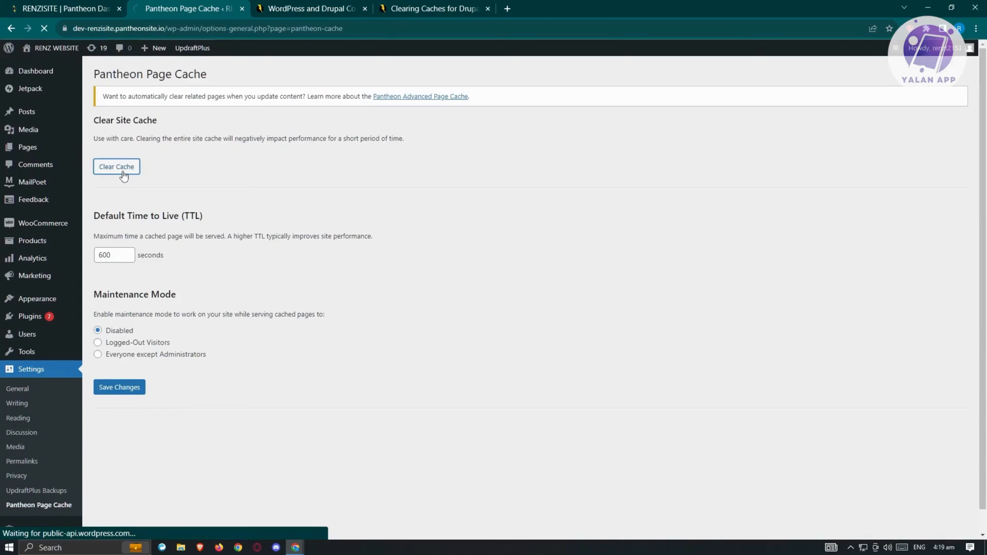
{"action": "left_click", "coordinate": [117, 167]}
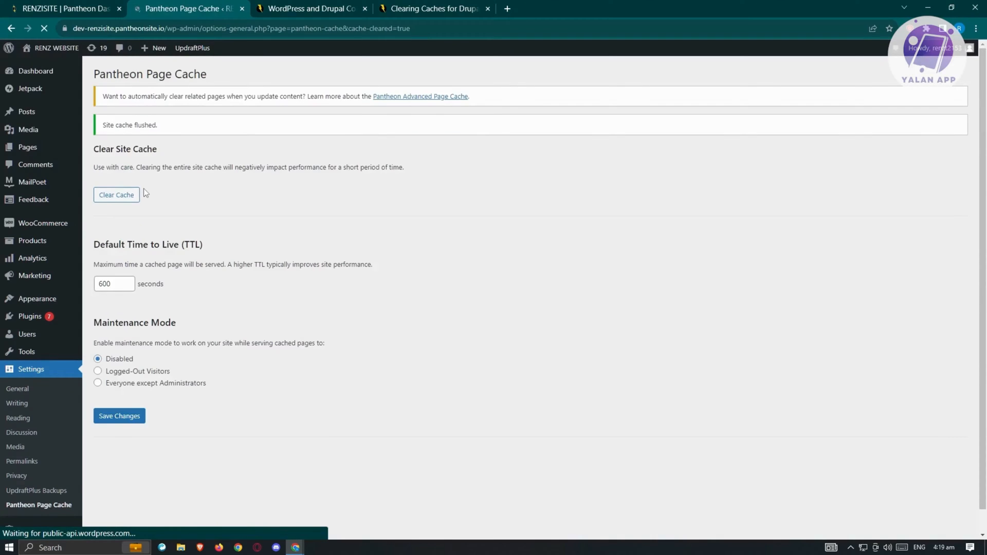